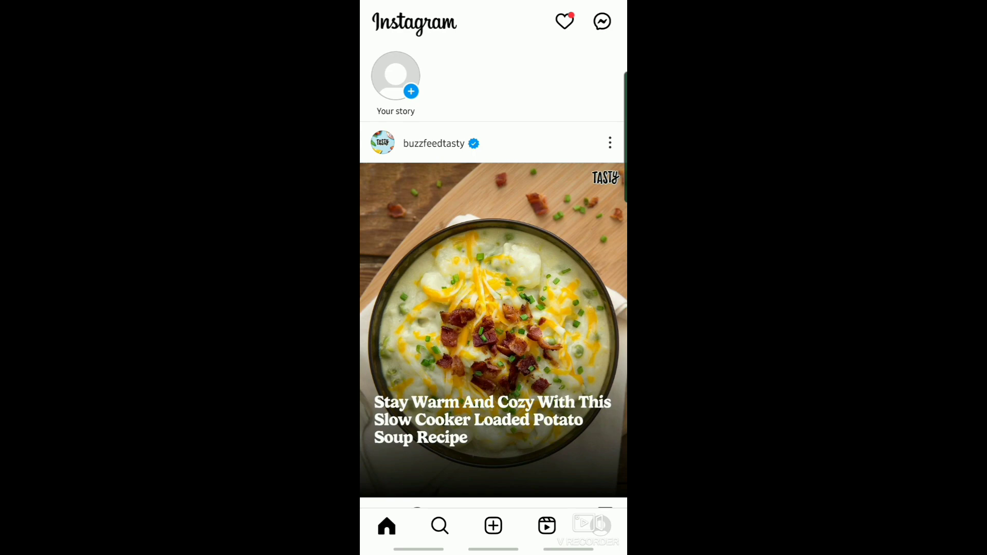
Start a new story from the gallery photo of a ball of yarn held in a hand.
scroll(down, 3)
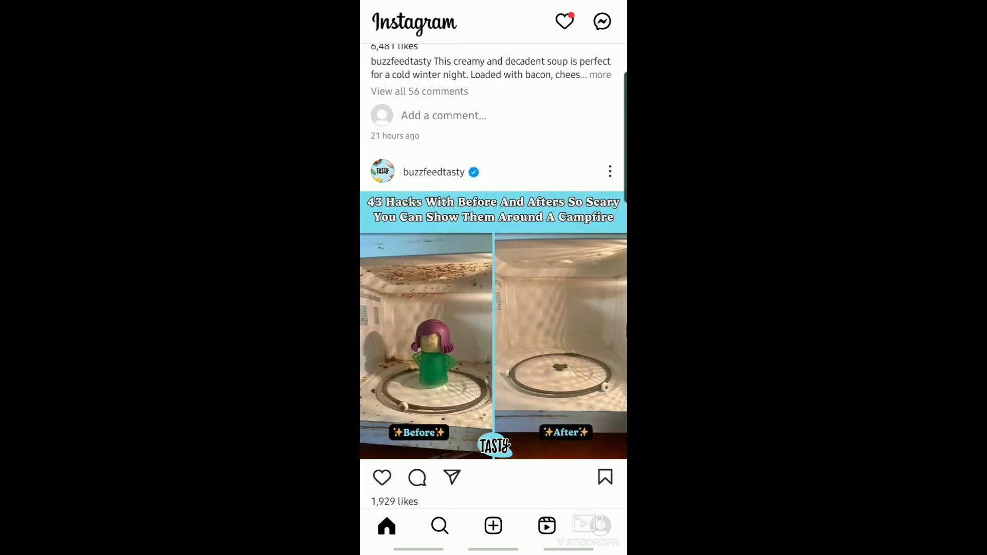
scroll(down, 3)
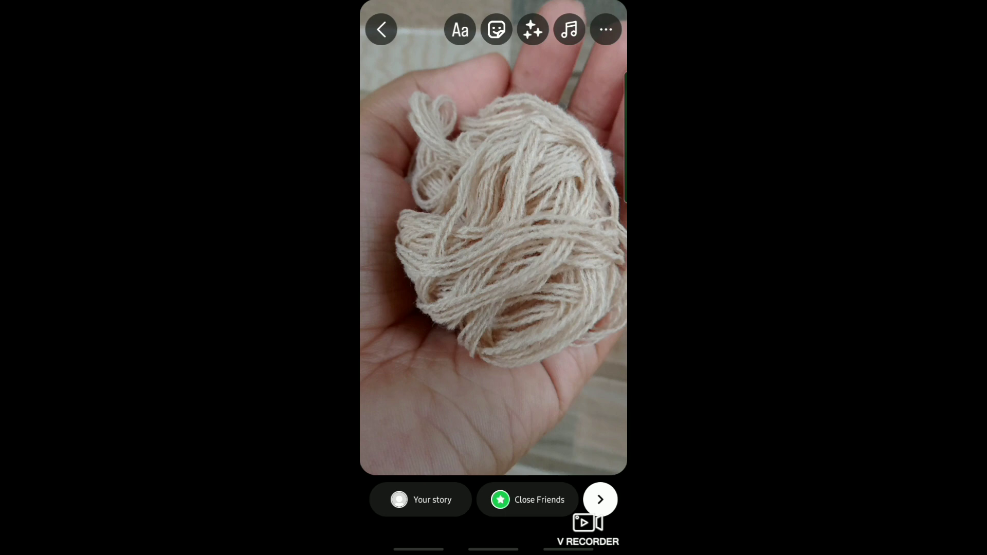
Open the sticker tray over the yarn story to look for link stickers.
click(605, 29)
text(link)
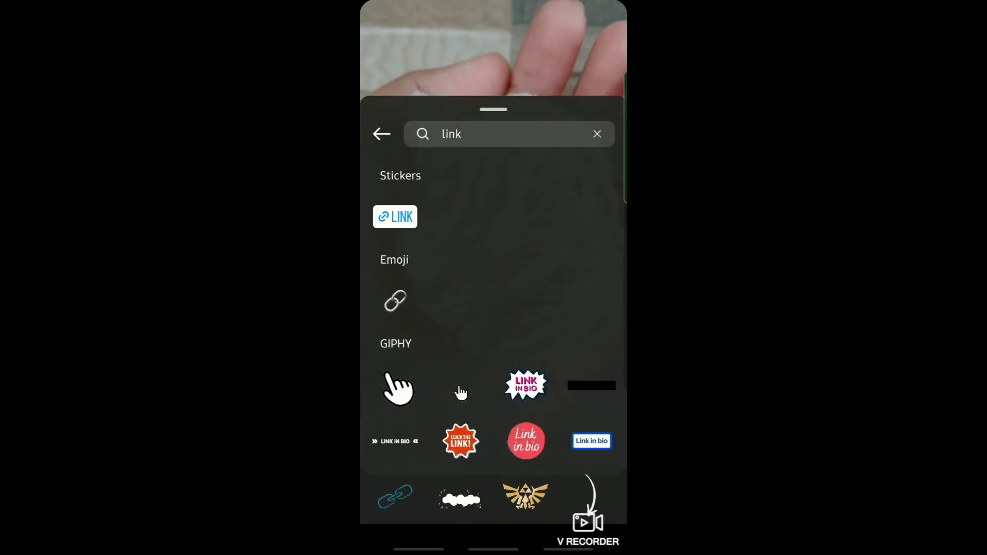
Search stickers for 'link' and add the LINK sticker to the yarn story.
click(596, 134)
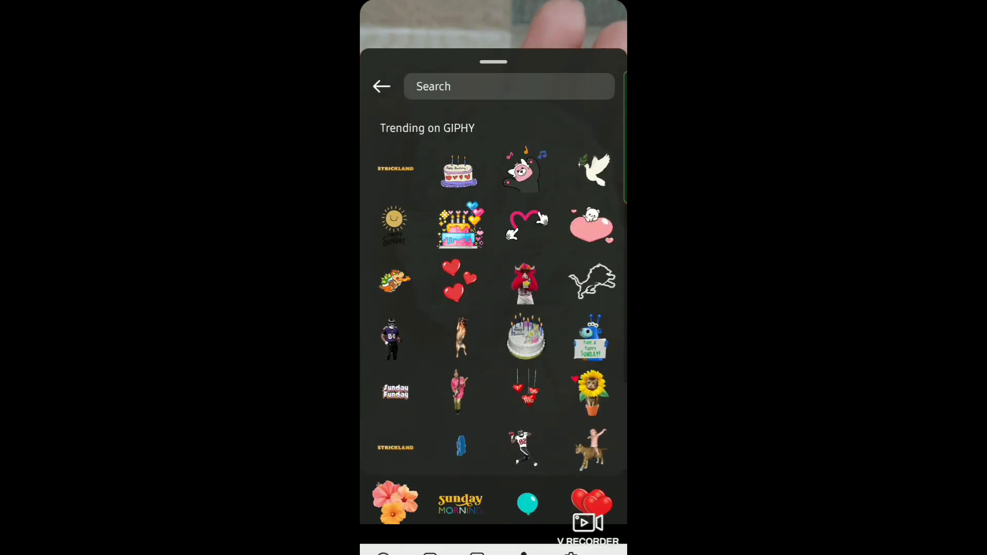
click(508, 86)
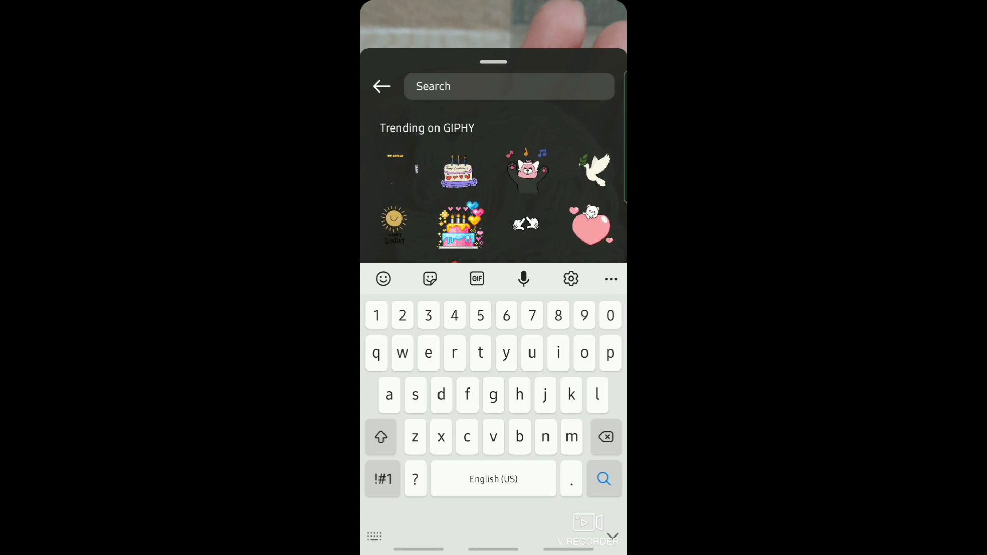
text(link)
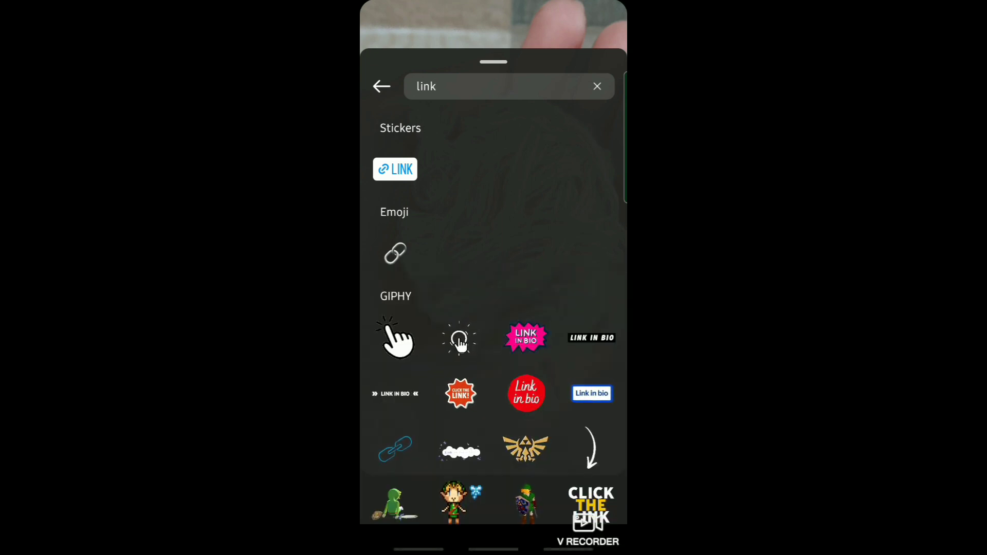
click(395, 168)
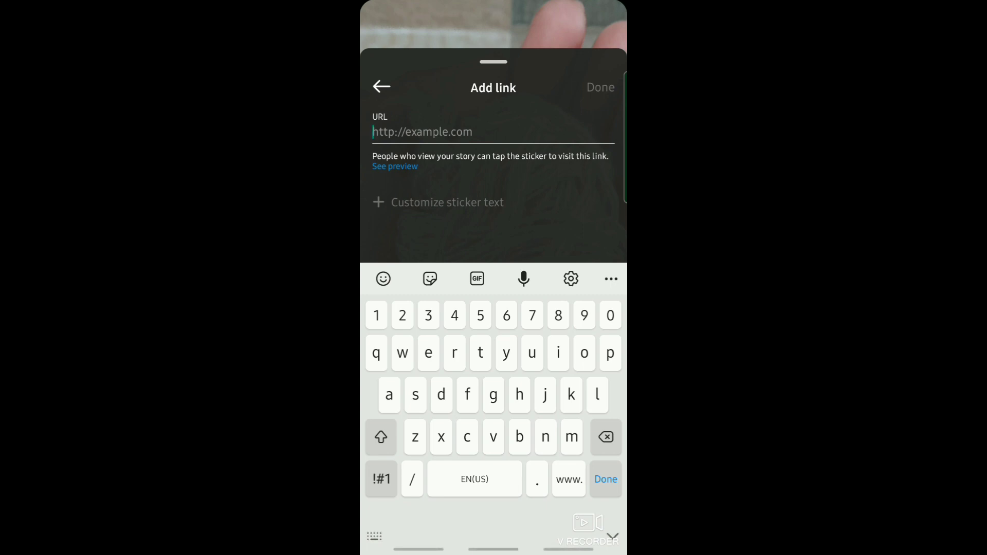
Enter crochetlove.com as the sticker's URL and open custom sticker text.
text(crochetlove.com)
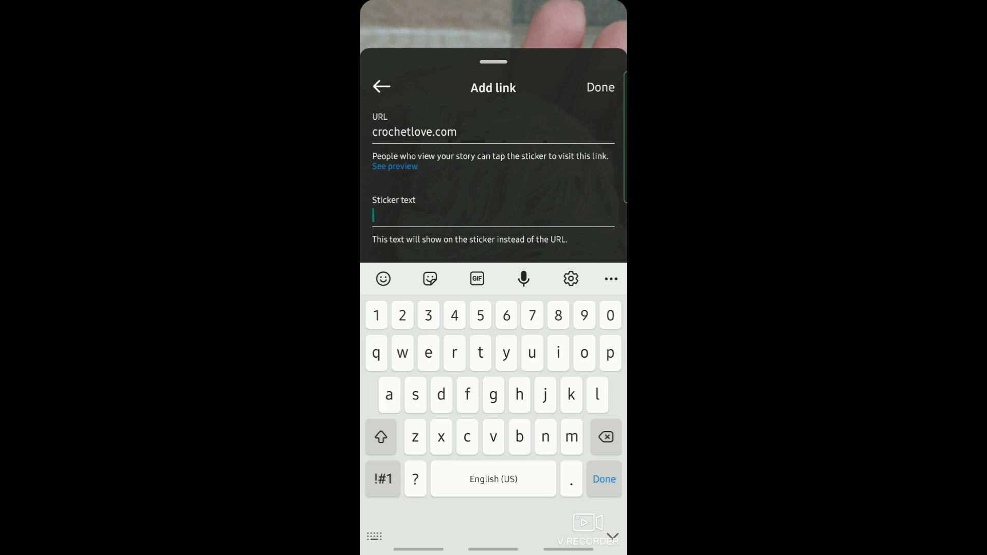
Replace the typed 'tap here' with 'love' as sticker text, then browse emojis.
text(tap he)
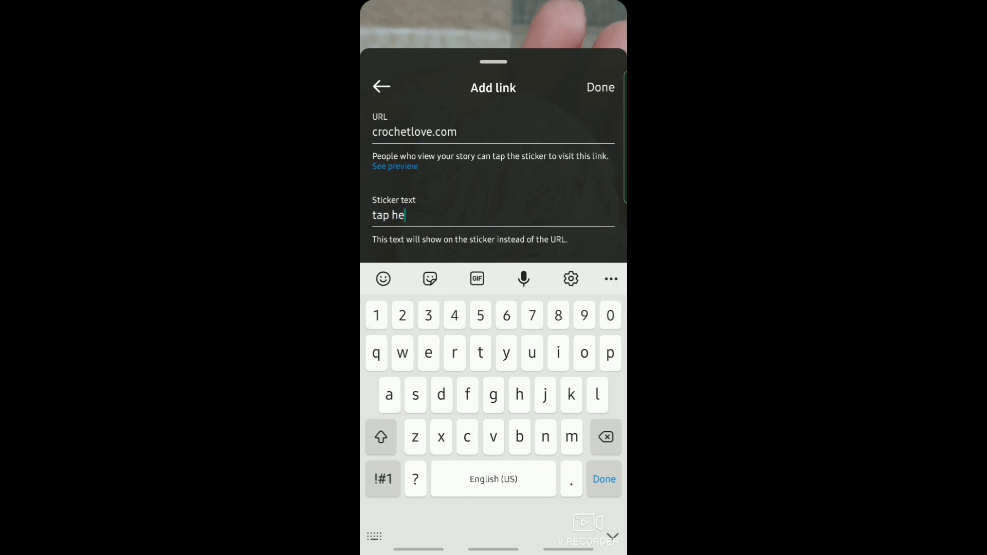
text(re)
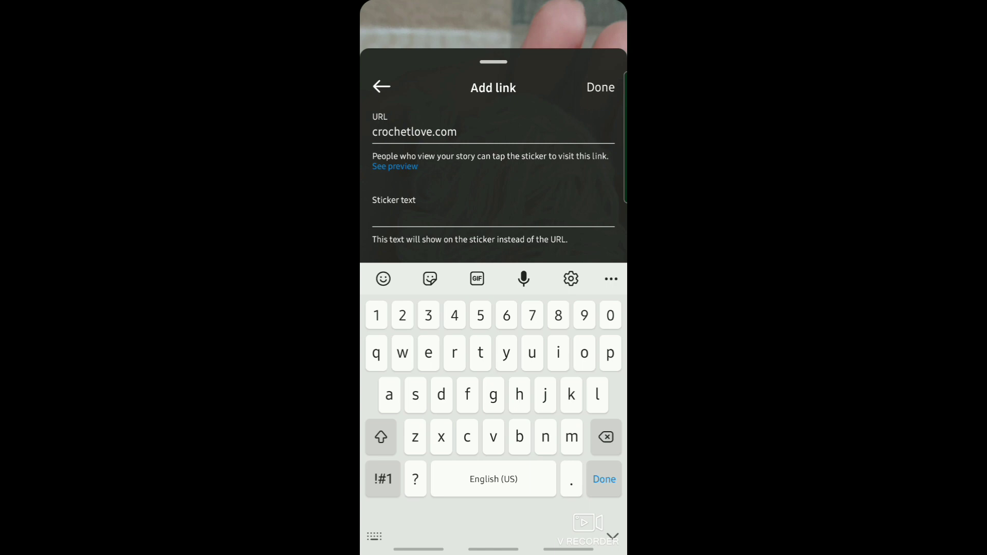
text(love)
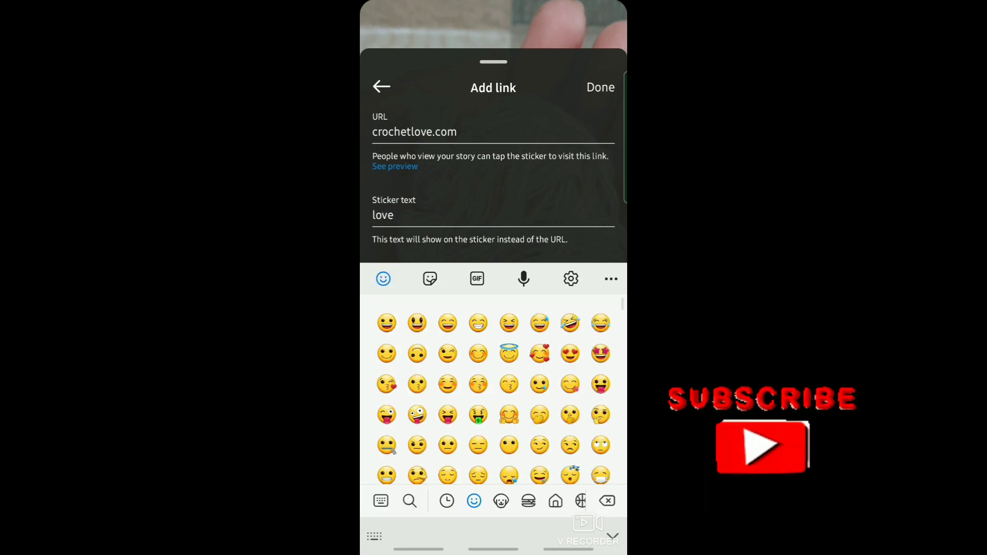
scroll(down, 3)
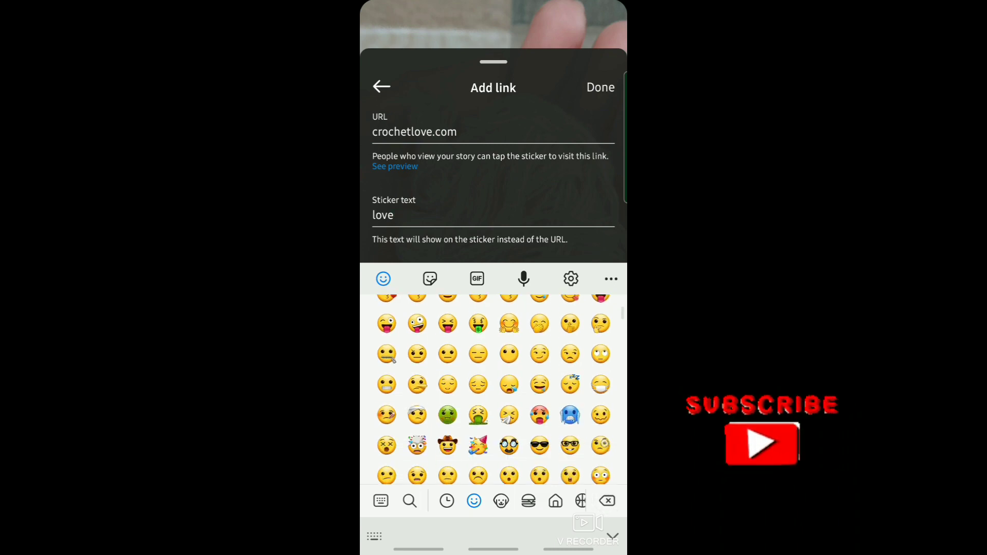